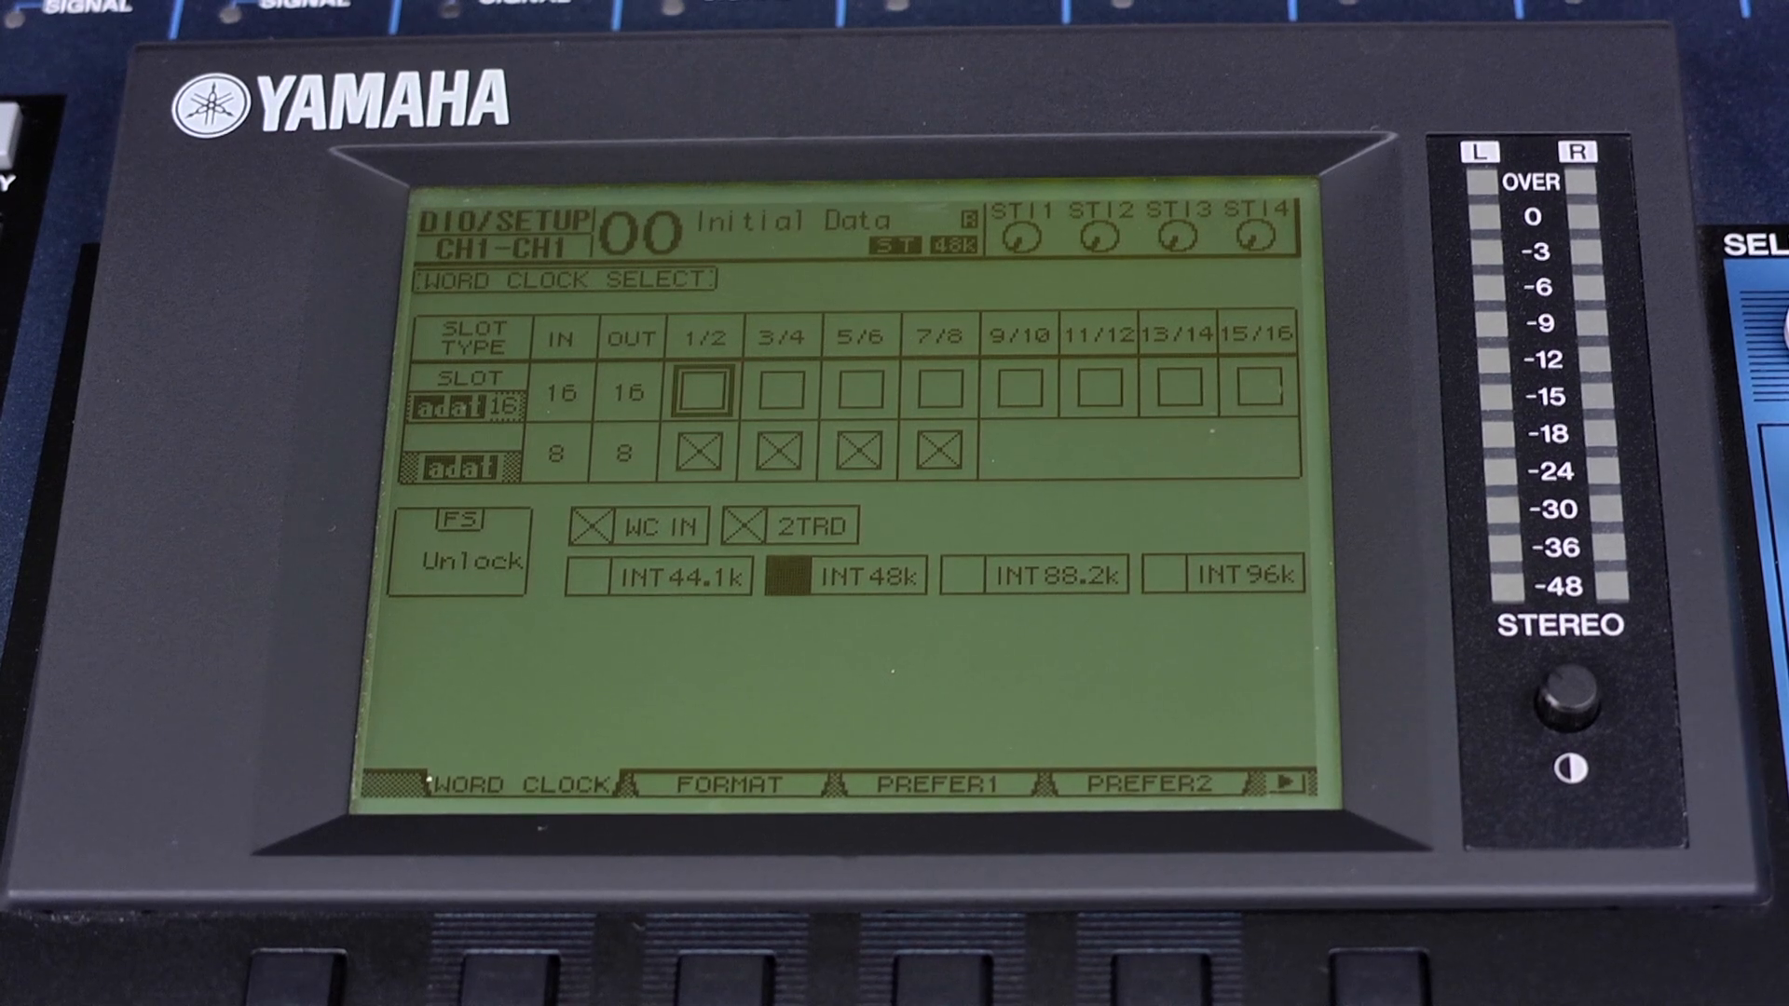
Select the slot 1/2 card as the mixer's word clock source
left_click(695, 391)
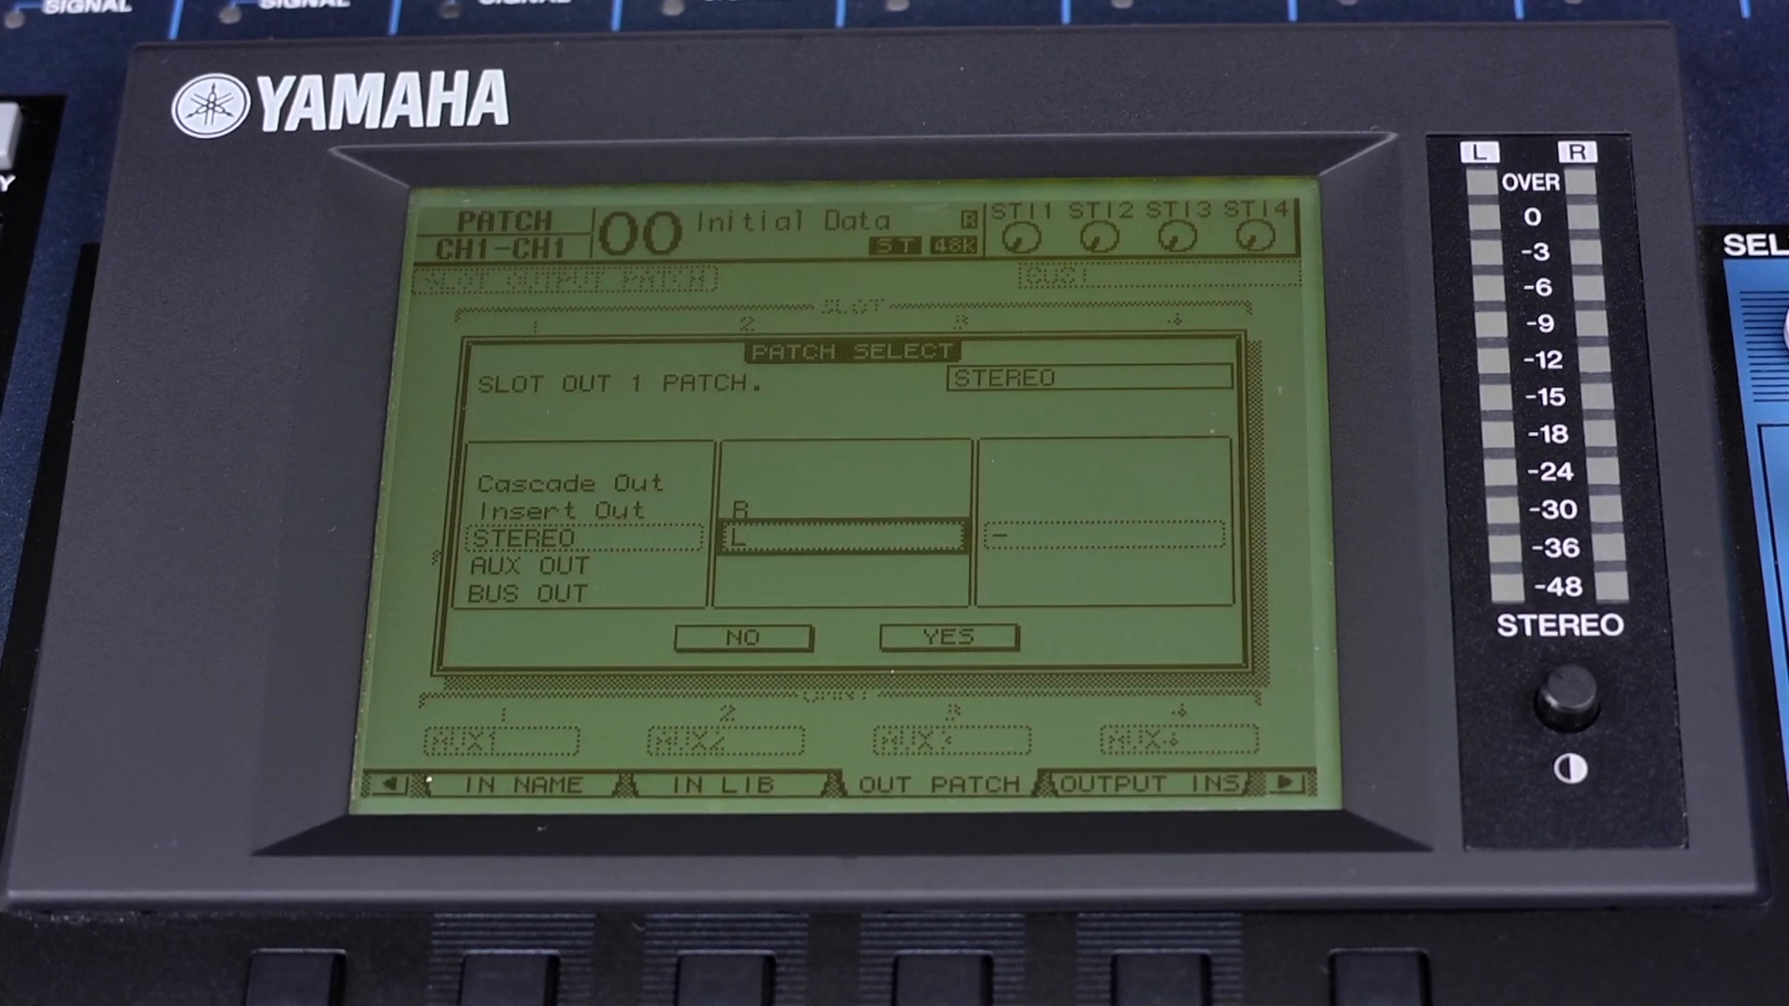
Assign STEREO L to slot output 1 and STEREO R to slot output 2 in OUT PATCH
left_click(949, 638)
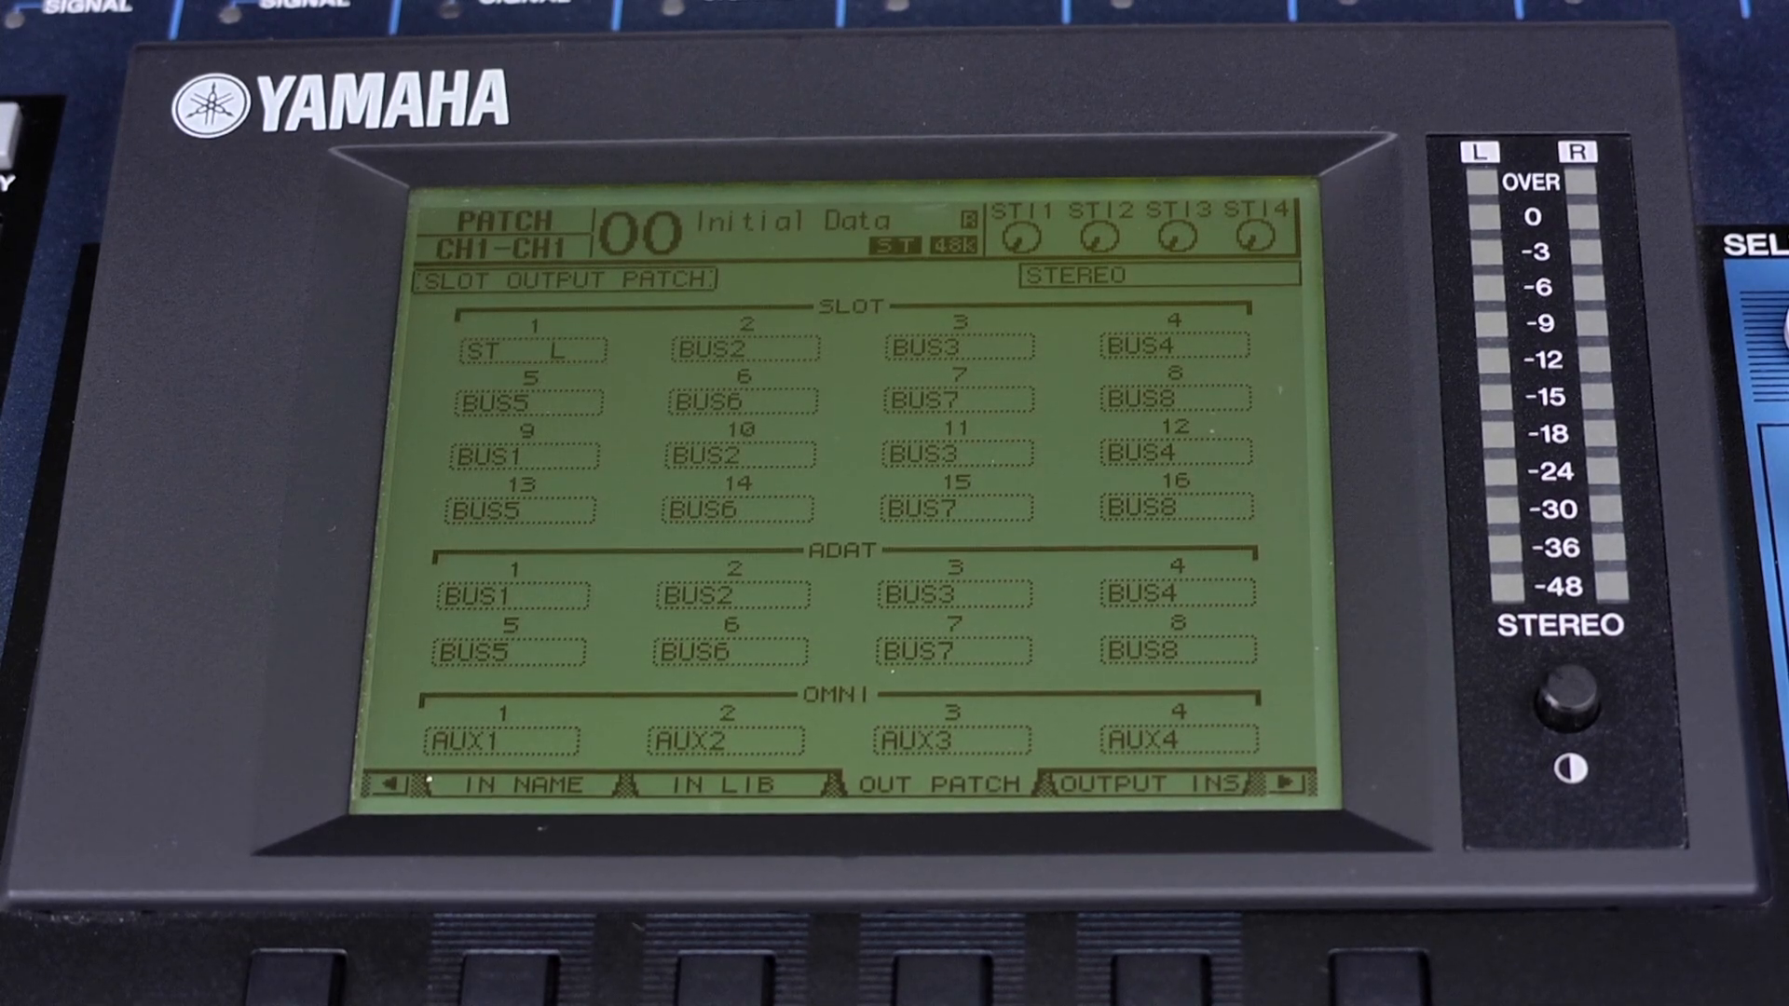
left_click(526, 349)
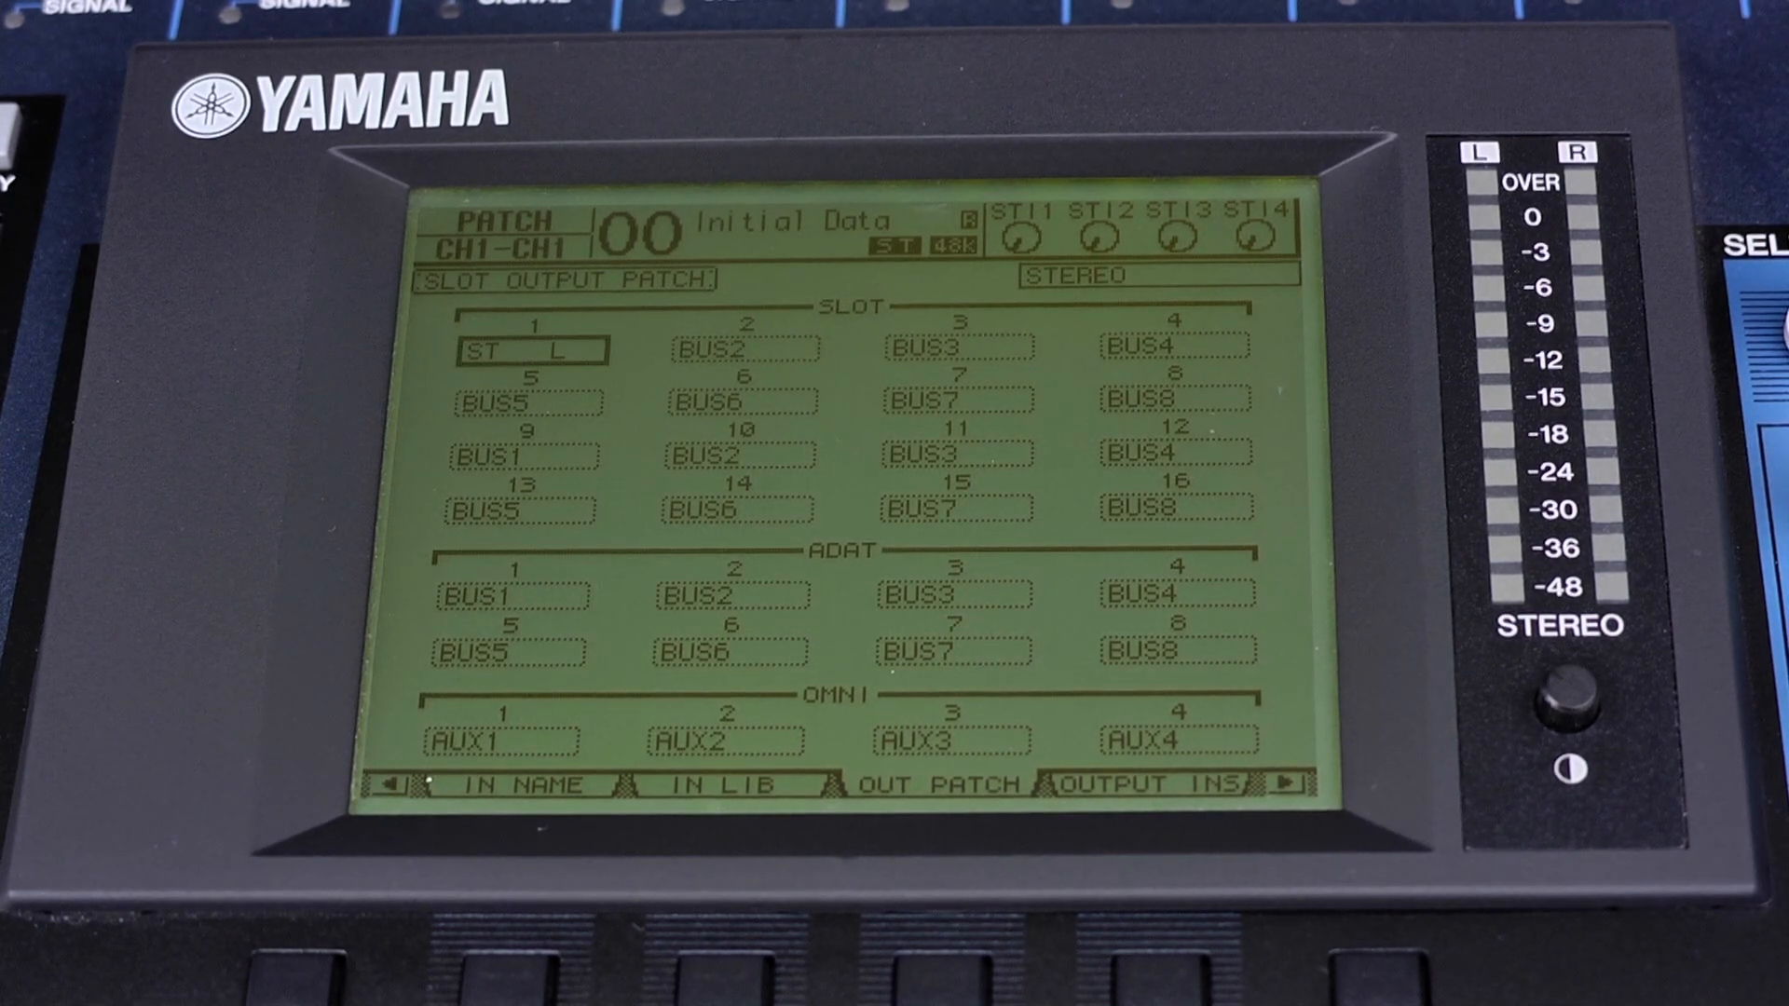
left_click(743, 347)
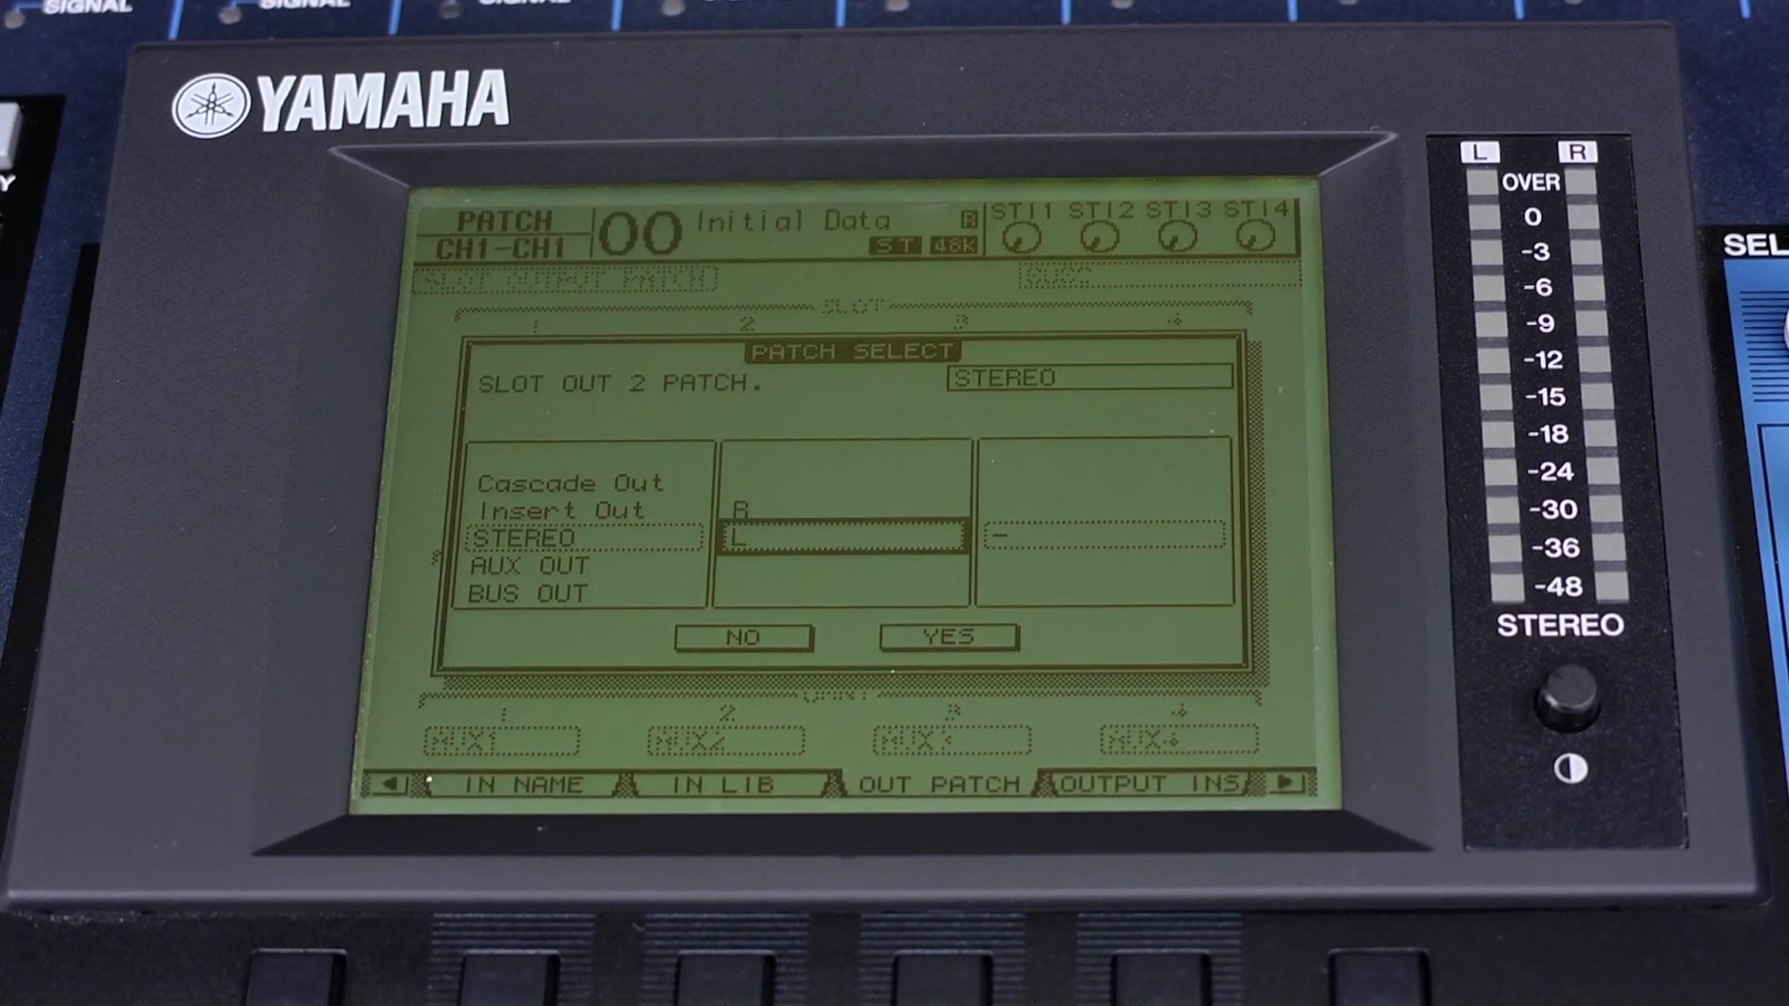
left_click(946, 635)
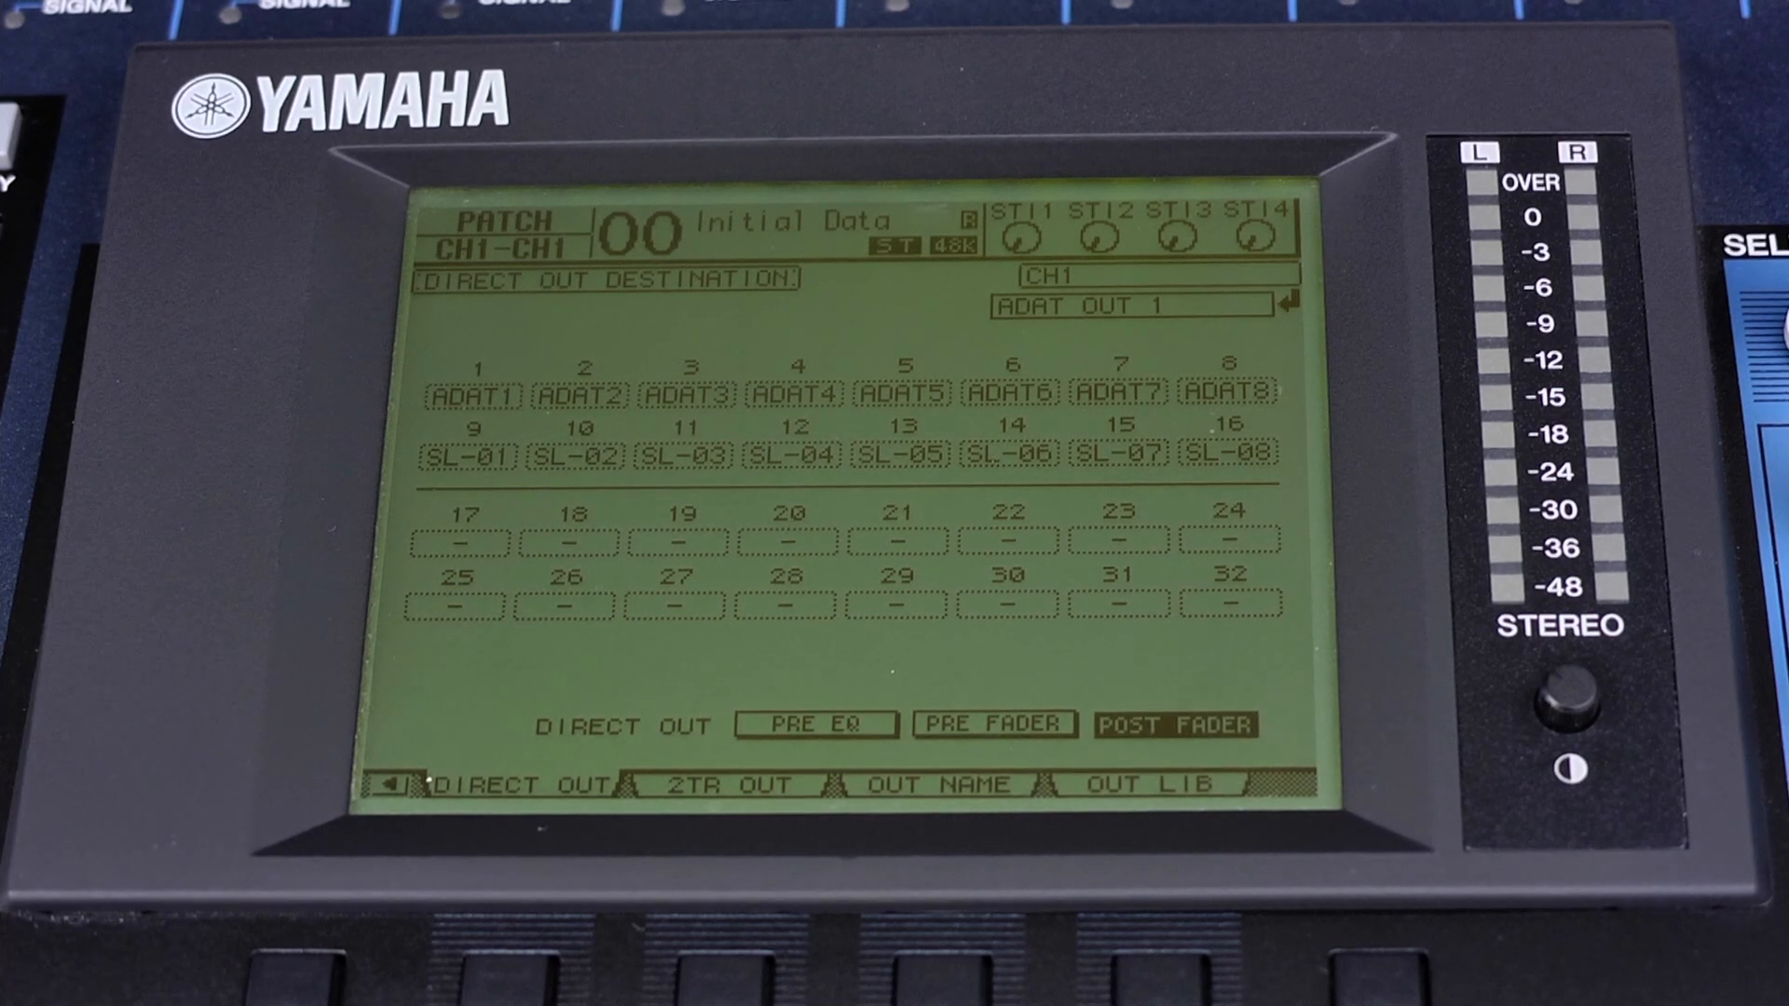
Repatch channel 1's direct out to SLOT OUT CH3, leaving channel 11 unassigned
left_click(466, 395)
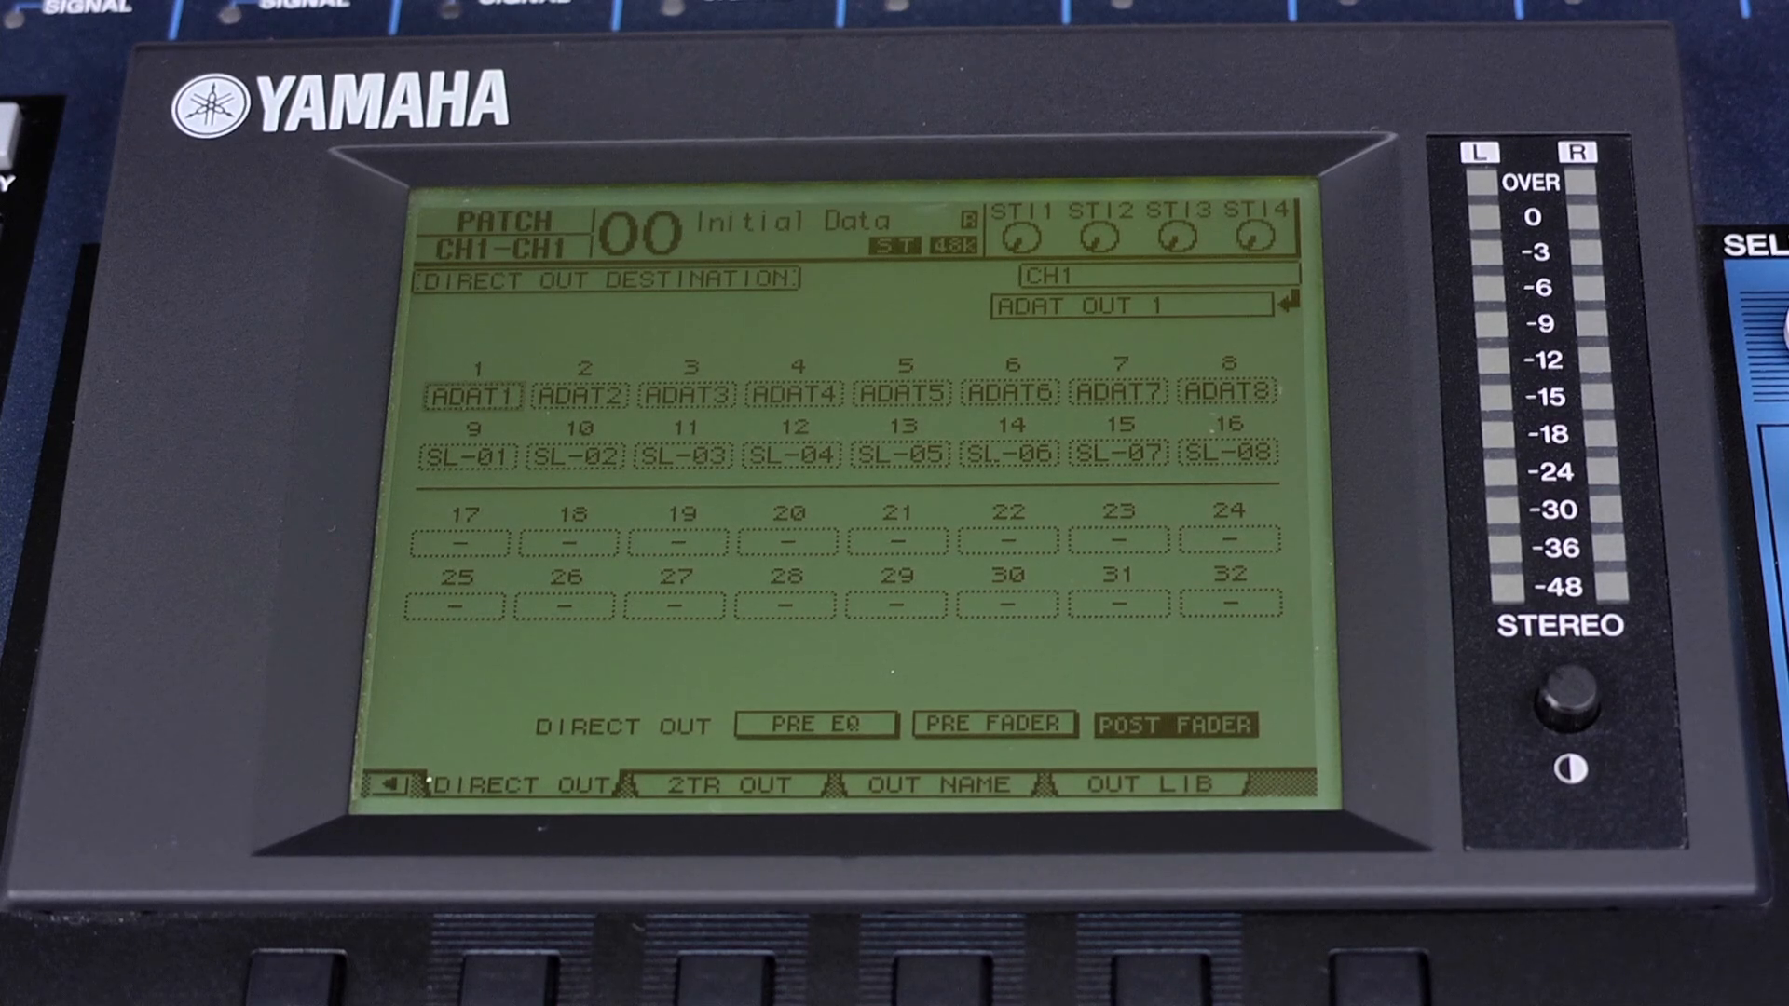
left_click(1118, 306)
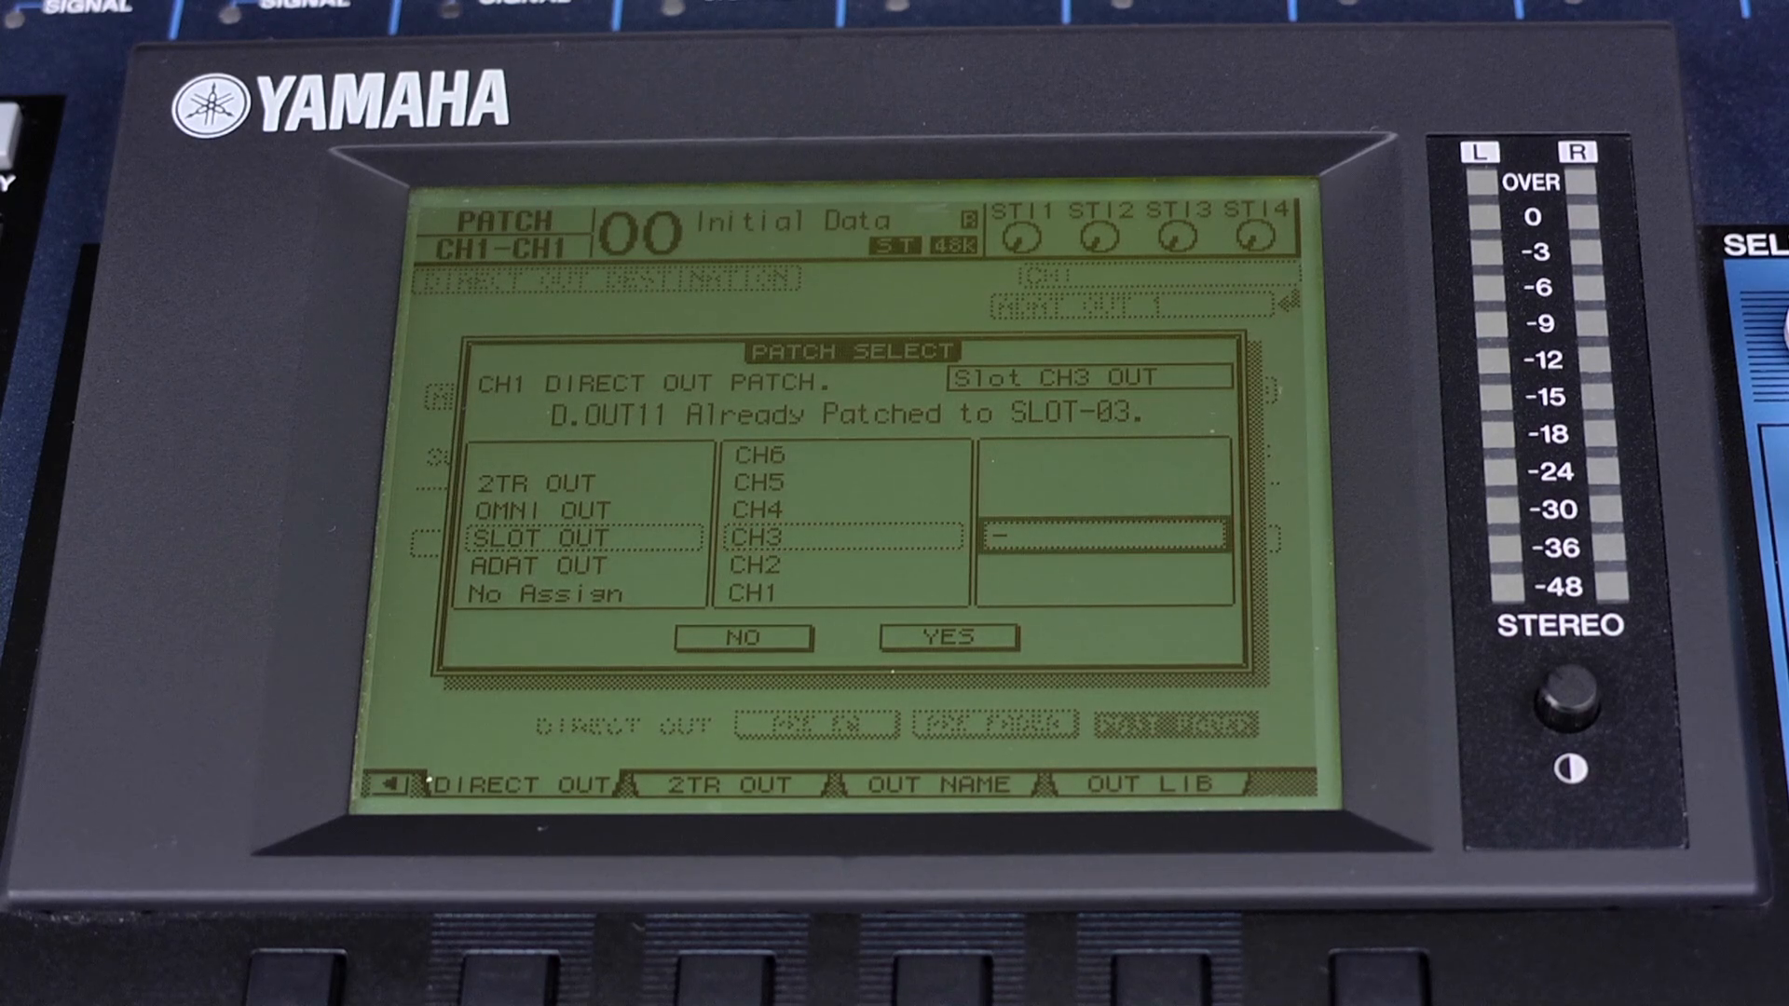
left_click(947, 635)
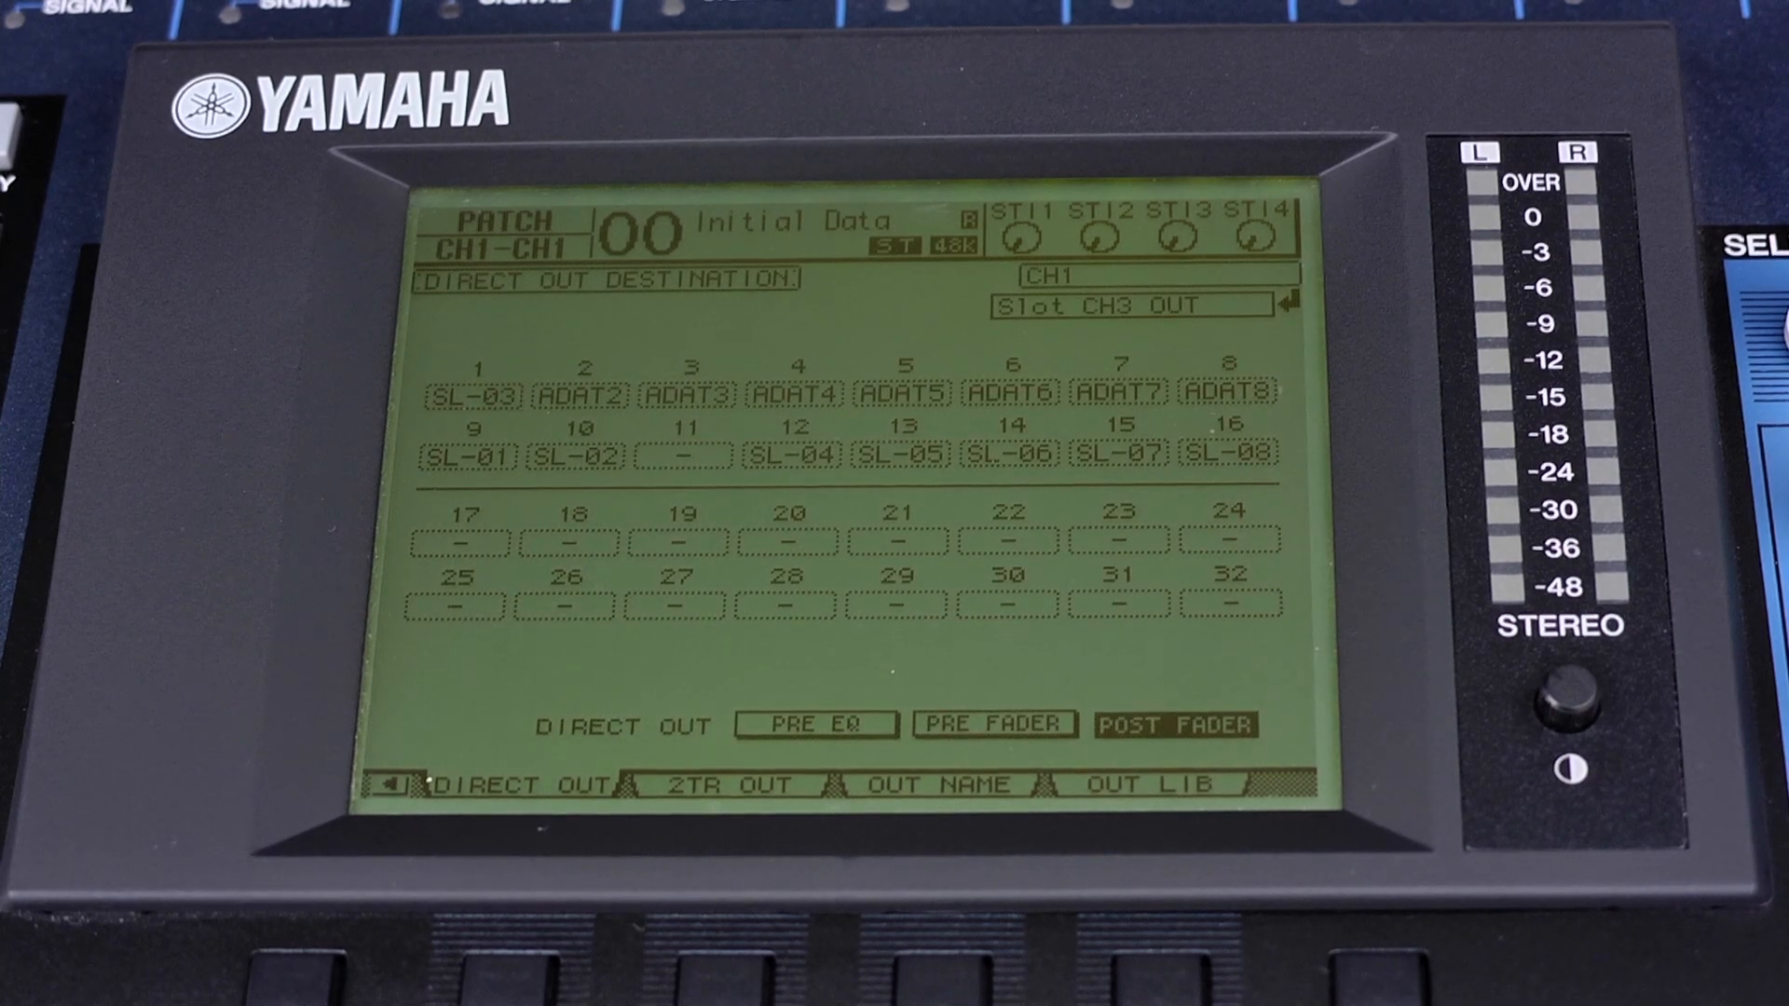